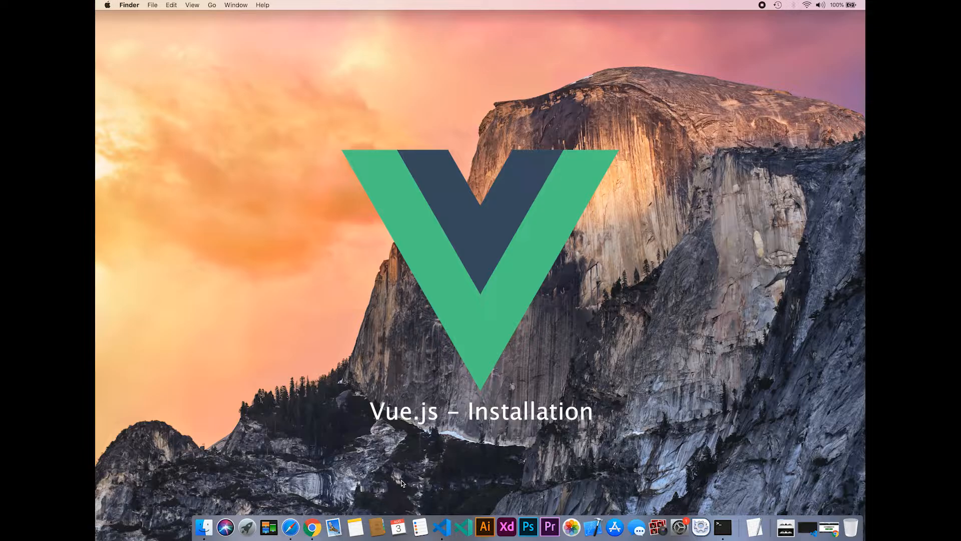
Bring Chrome's Node.js download page window to the front from the Dock.
right_click(312, 527)
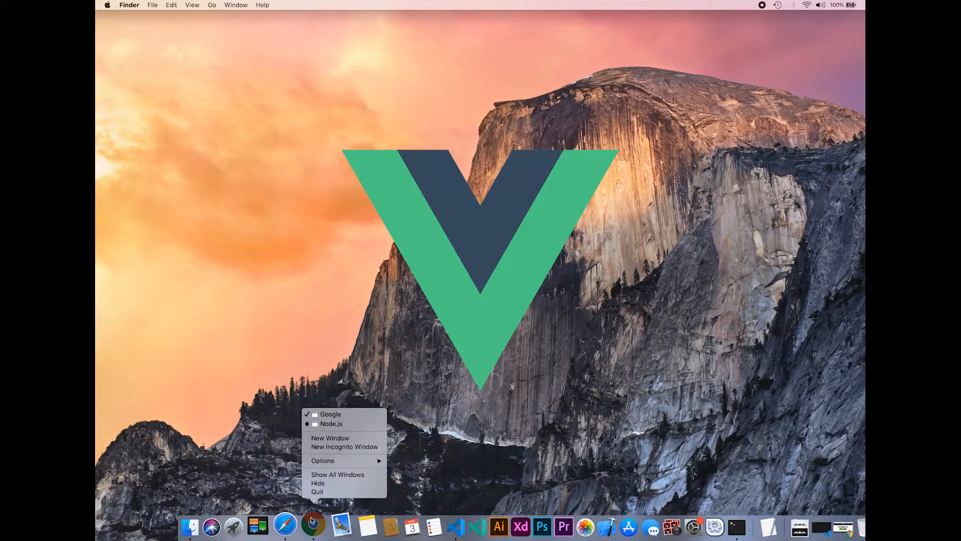
click(331, 423)
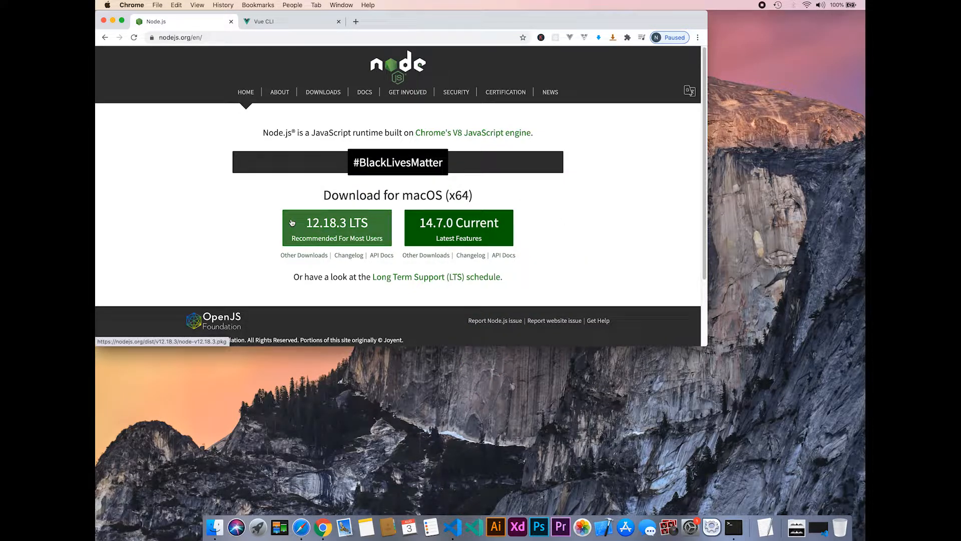
mouse_move(274, 215)
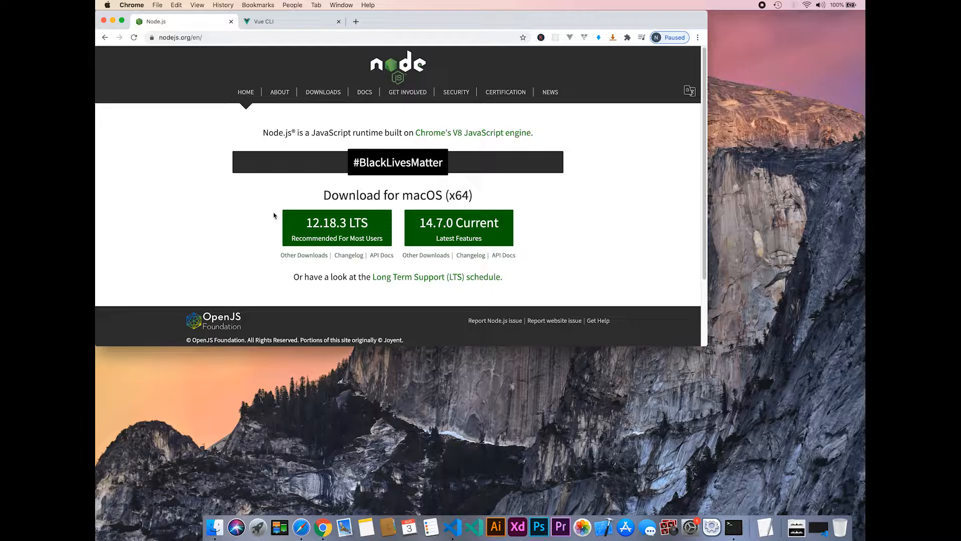
Download the Node.js 12.18.3 LTS .pkg and launch its installer.
click(336, 227)
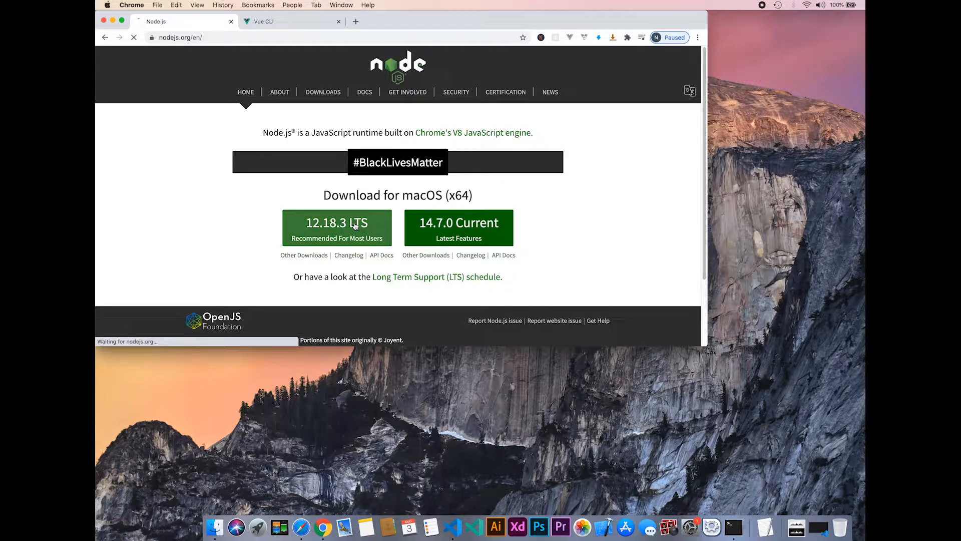
click(337, 227)
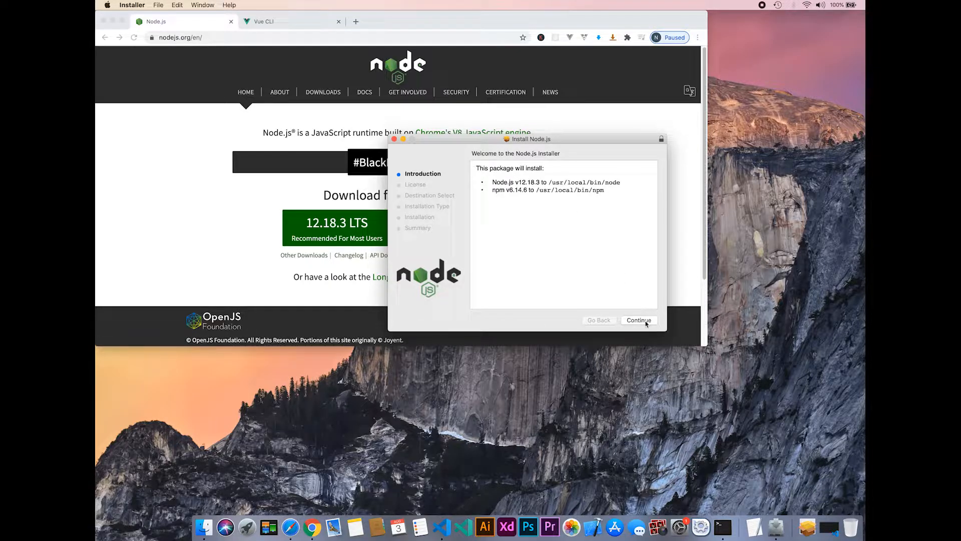
mouse_move(399, 140)
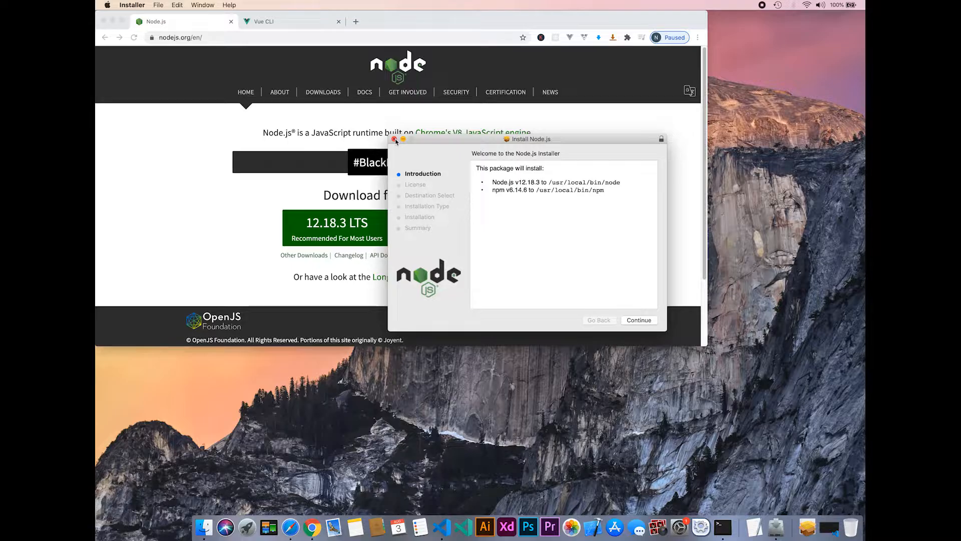
Close the Node.js installer and open Vue CLI's Installation guide showing the npm command.
click(395, 139)
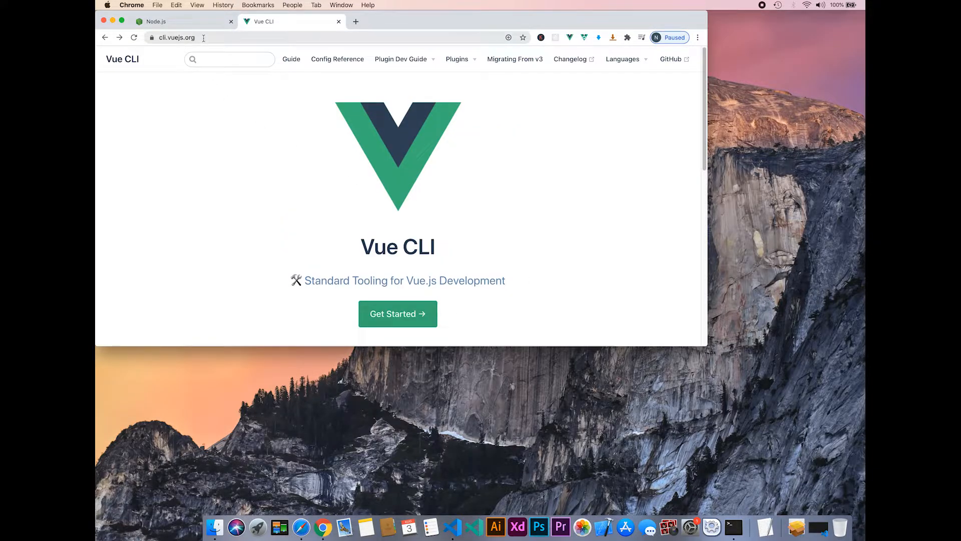
mouse_move(397, 313)
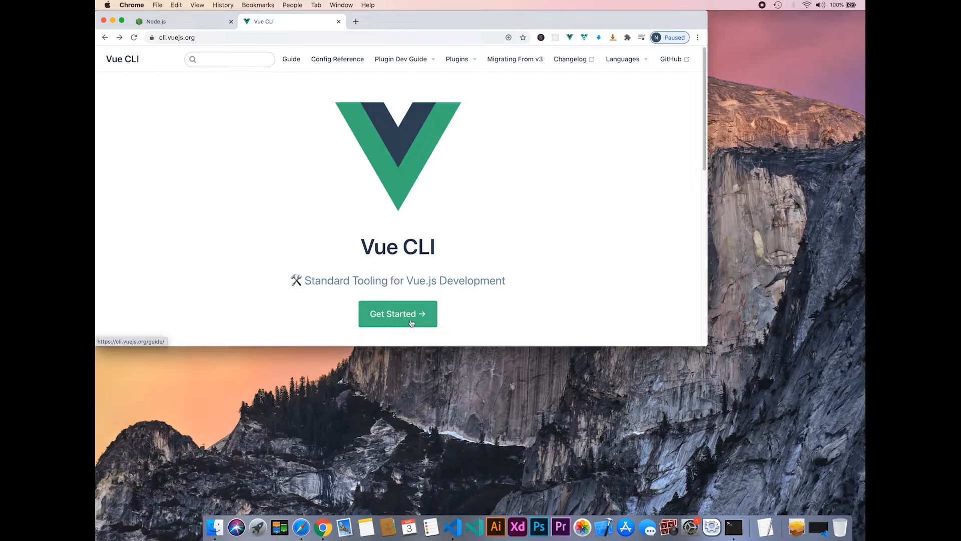
click(397, 314)
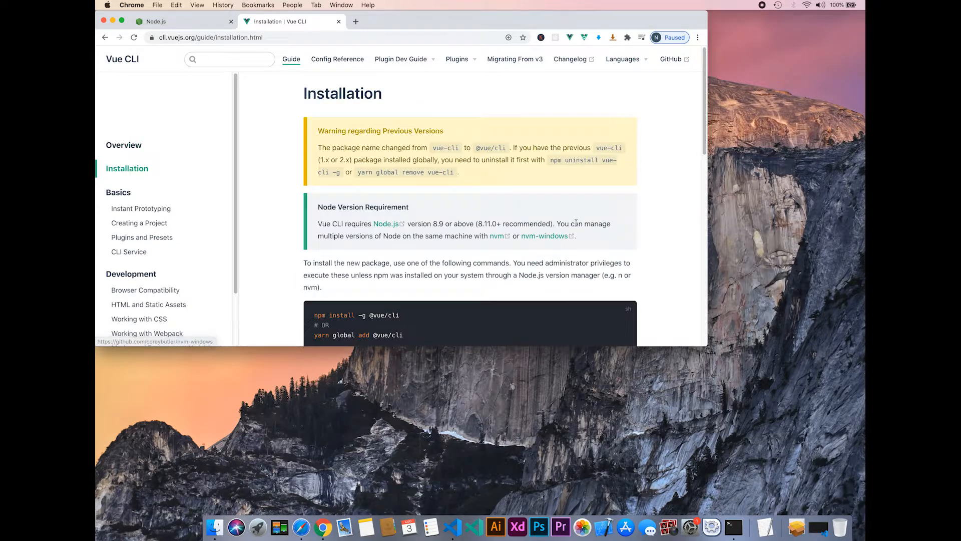
scroll(down, 3)
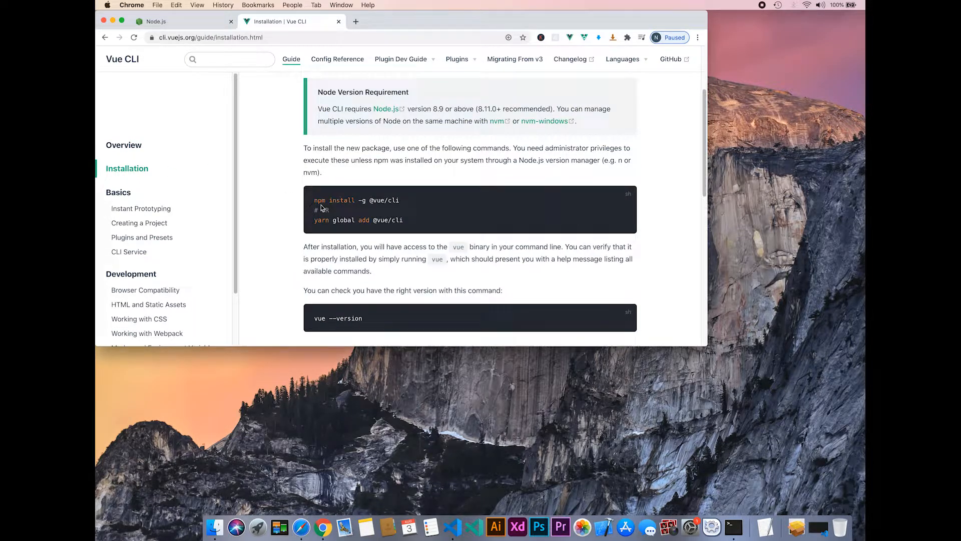
double_click(356, 200)
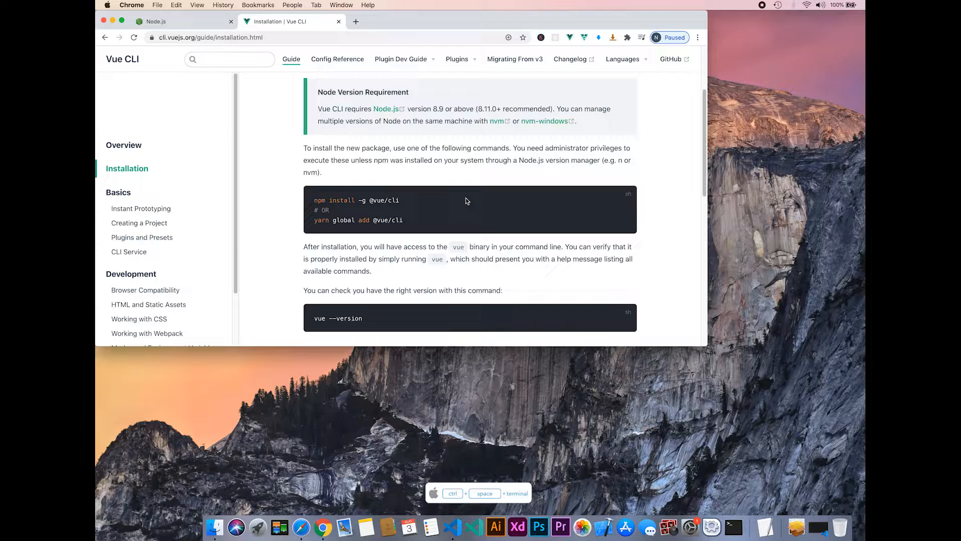
text(terminal)
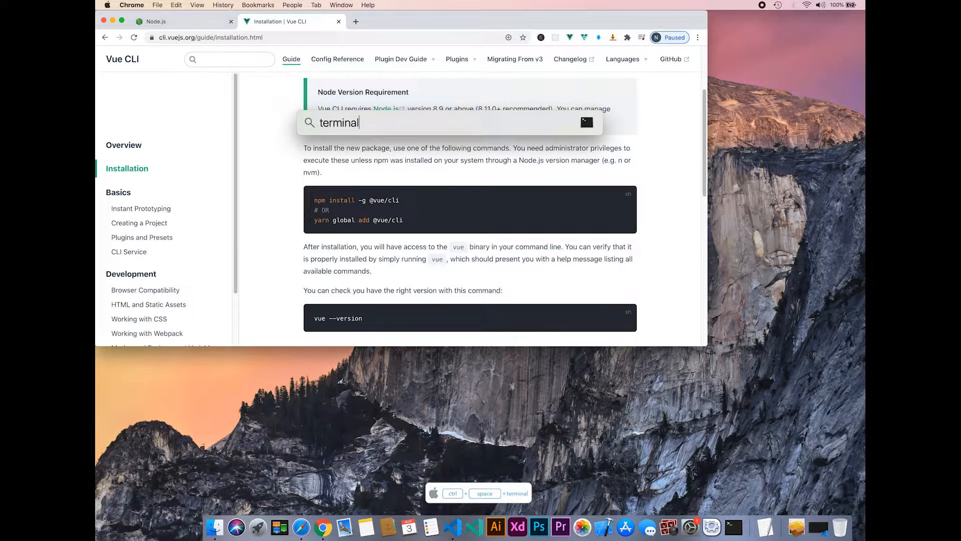
key(Return)
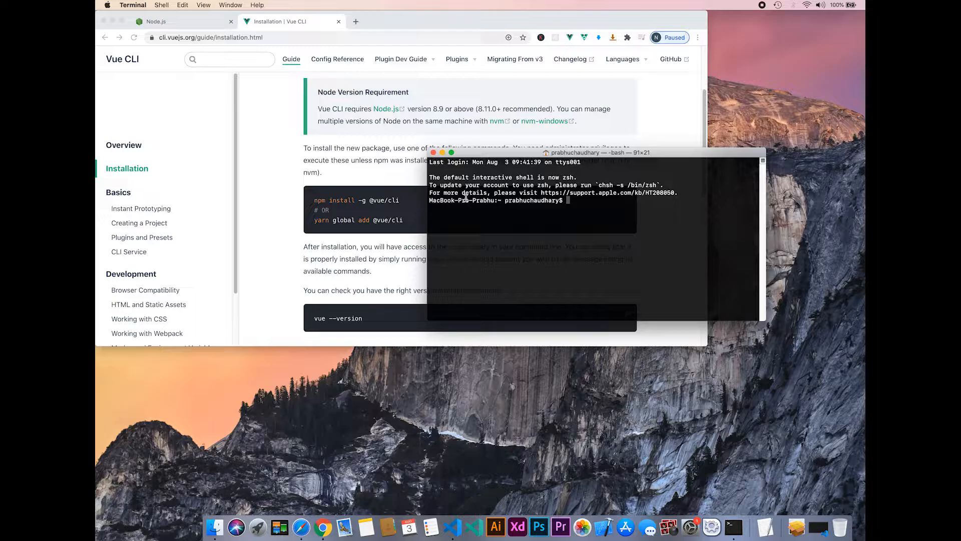
text(npm i)
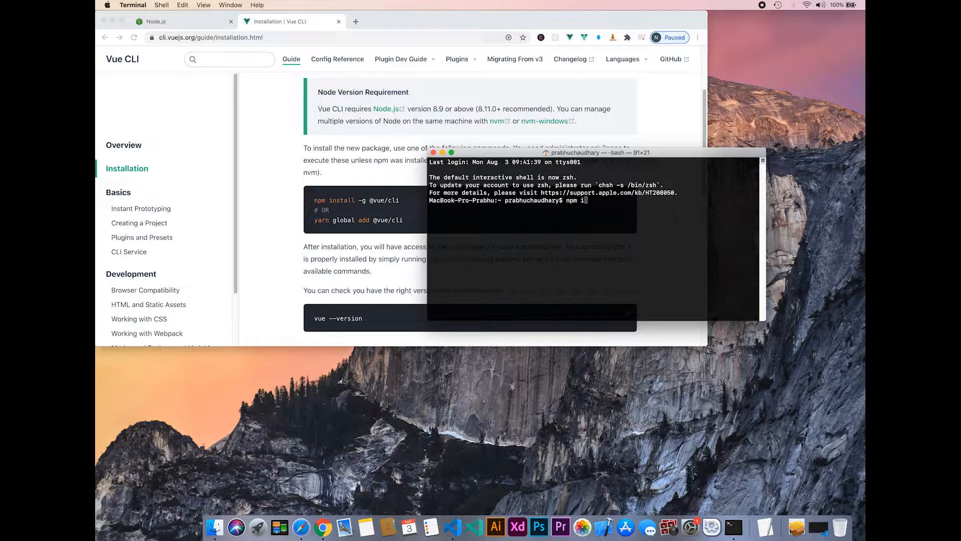
text(nstall)
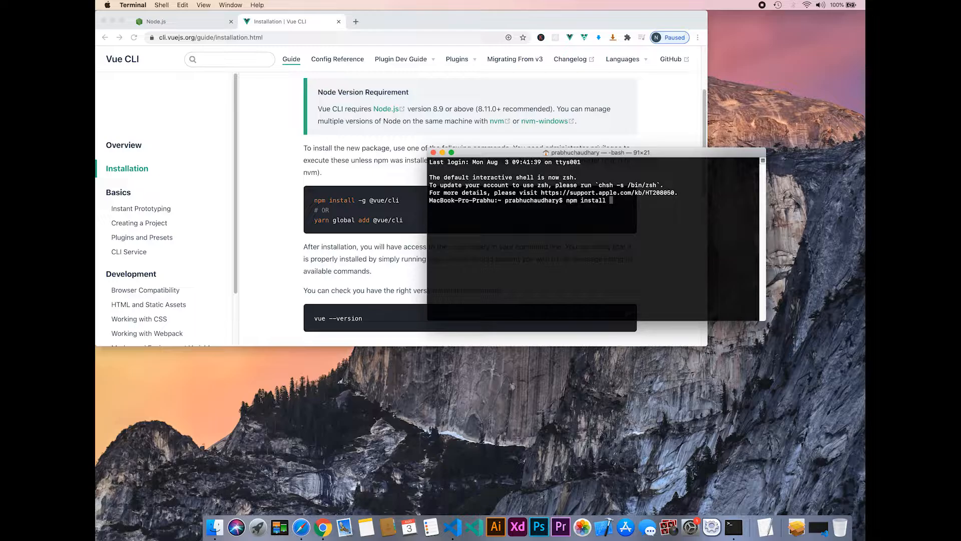
text(-g @)
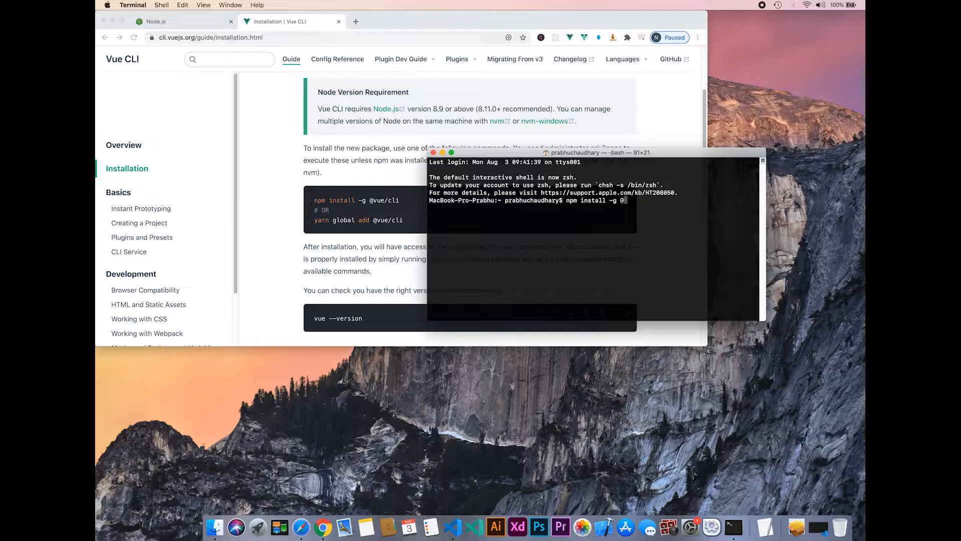
text(vue/cli)
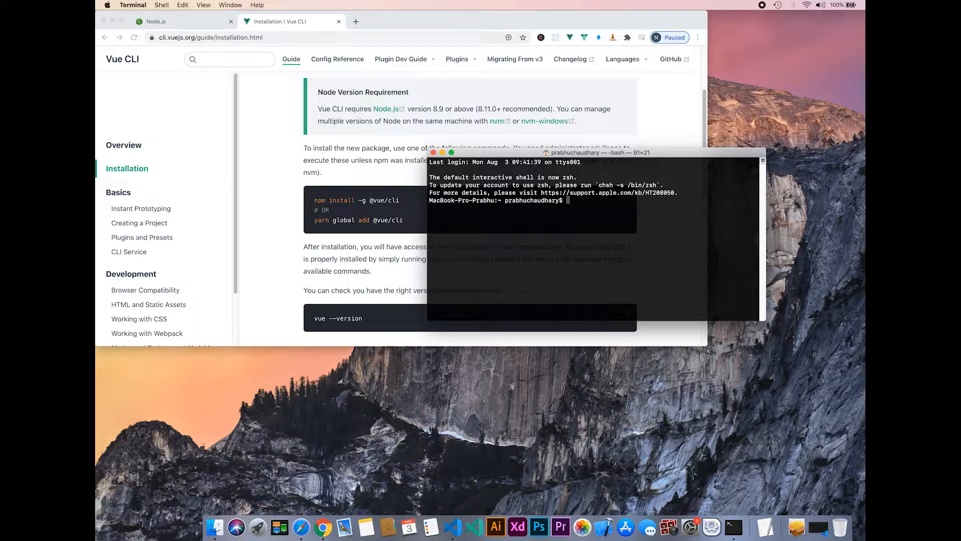
Check Node, npm and Vue CLI versions: v12.18.3, 6.14.6 and 4.4.6.
text(node -v)
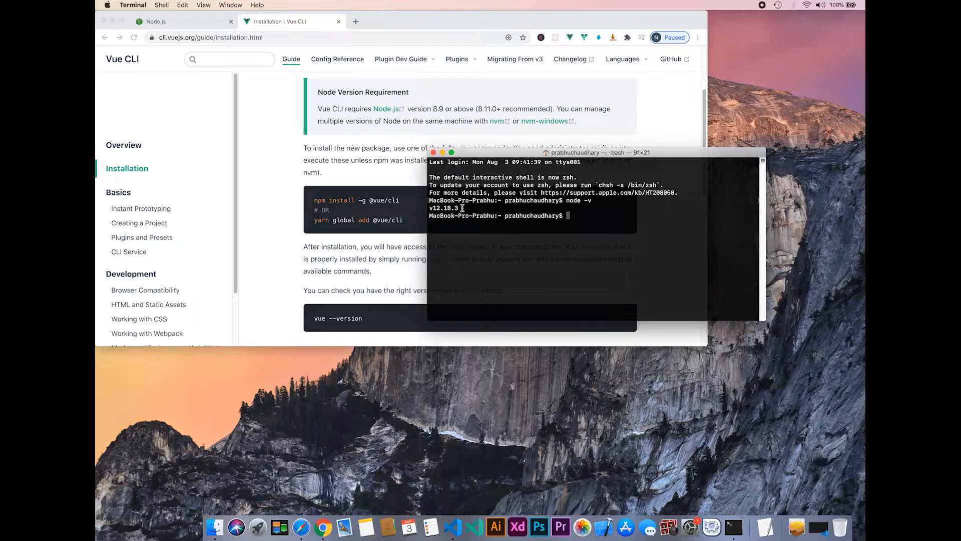
mouse_move(589, 224)
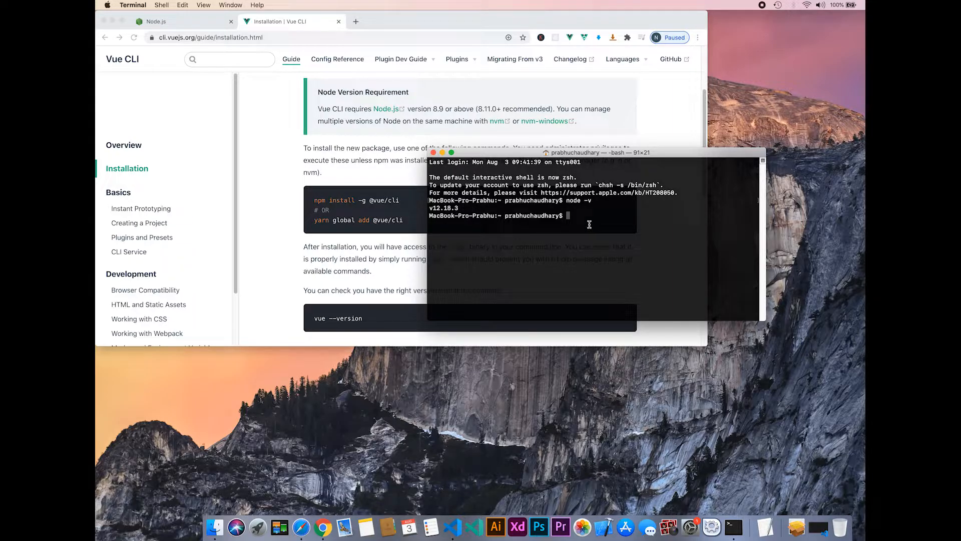
text(npm -)
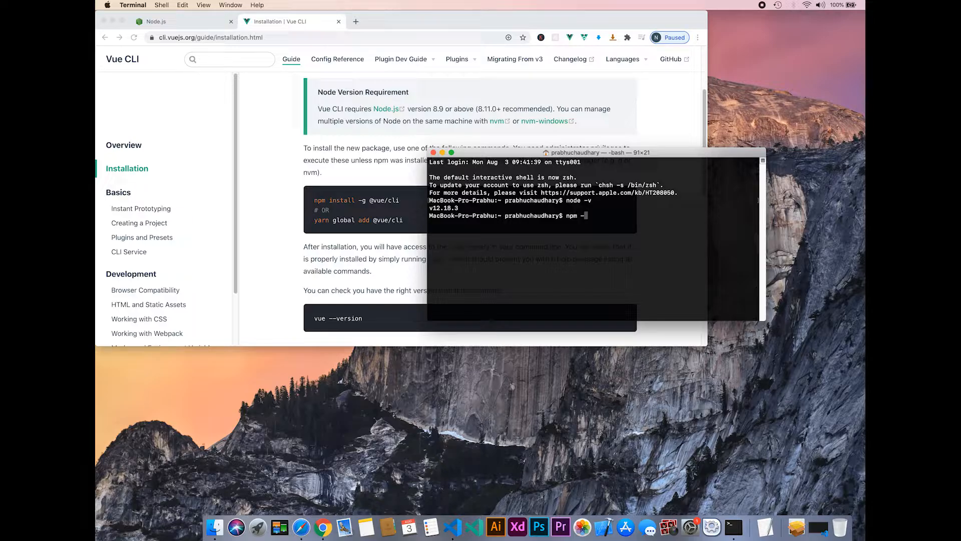
key(Return)
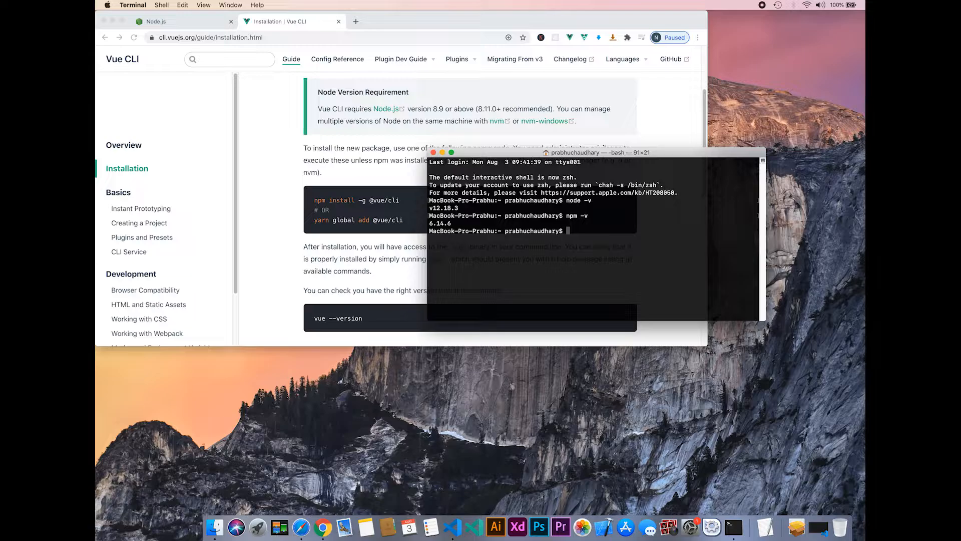
text(vue)
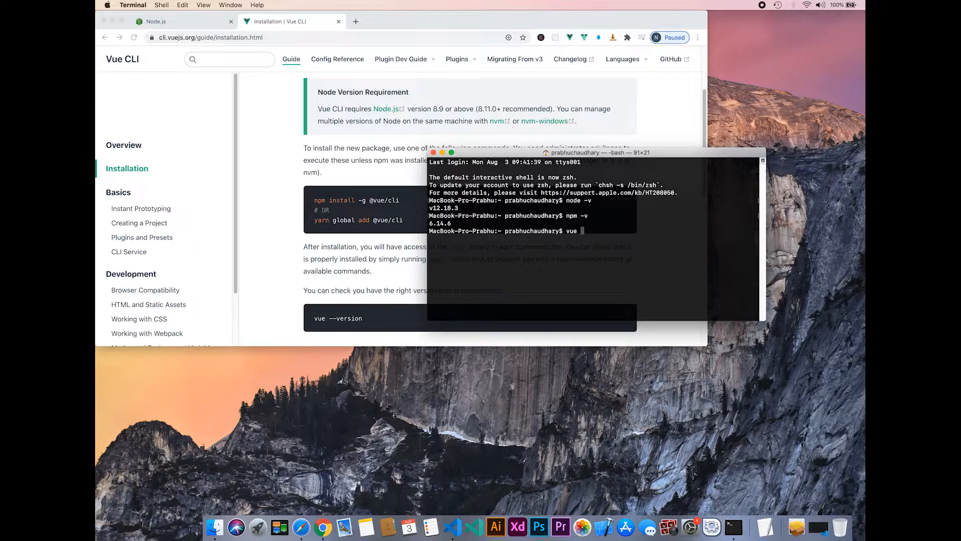
text(-V)
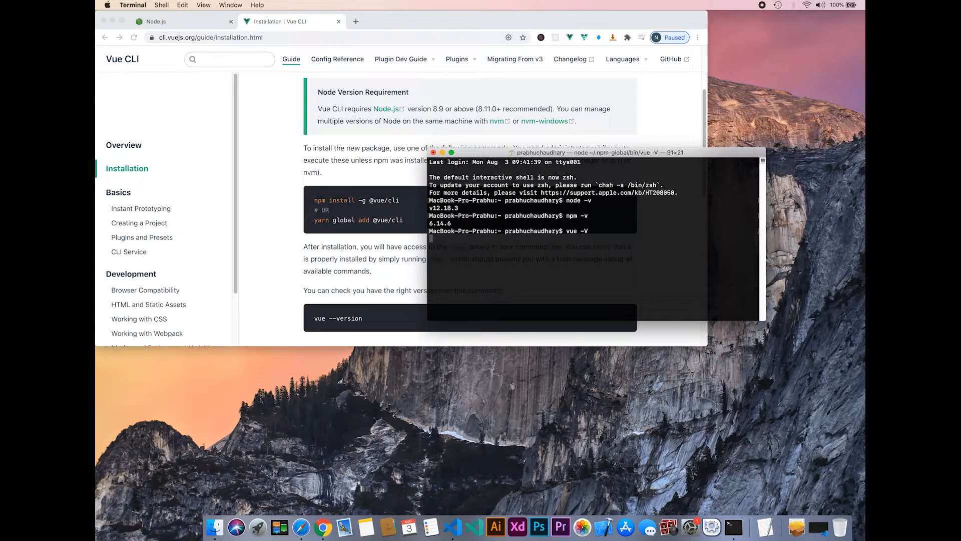
key(Return)
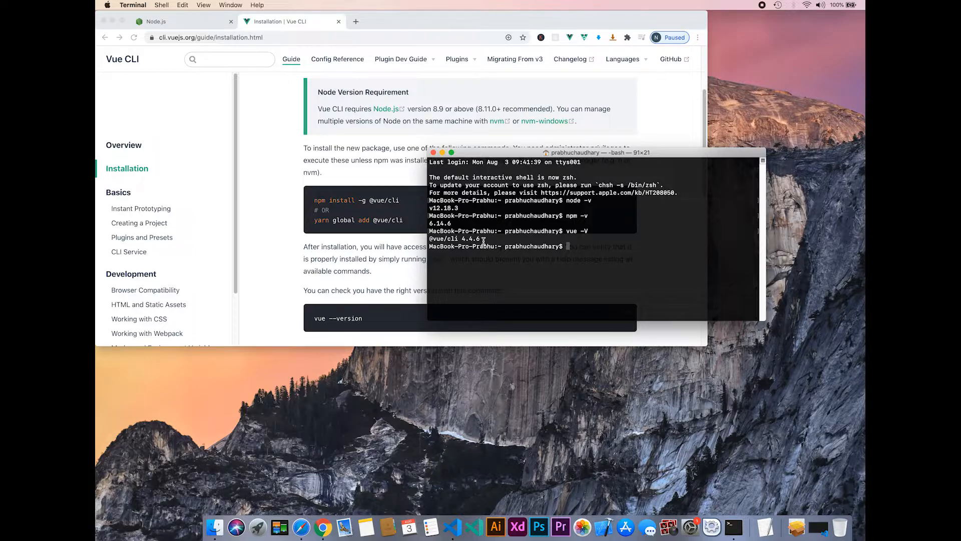
mouse_move(502, 246)
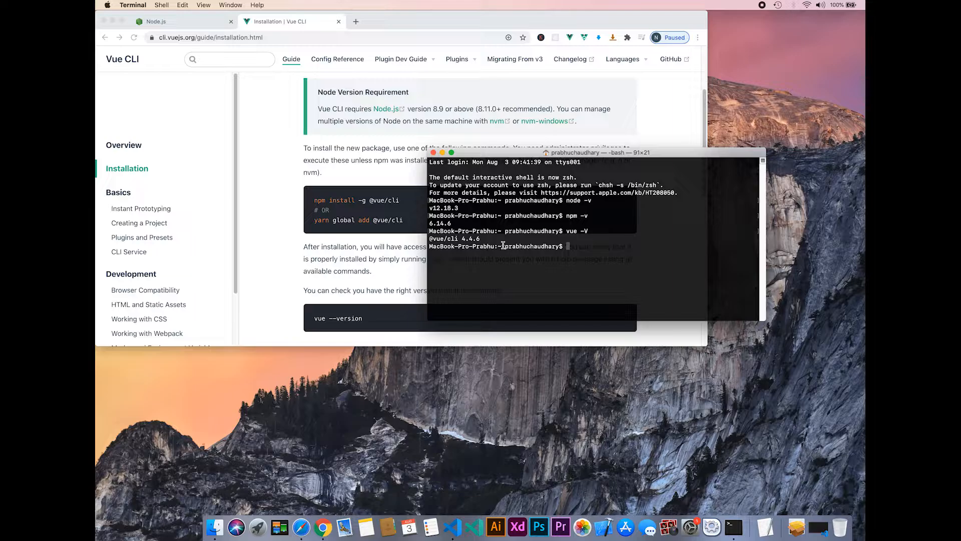
Search 'vuejs devtools' and add the Vue.js devtools extension to Chrome, then return to Terminal.
click(458, 21)
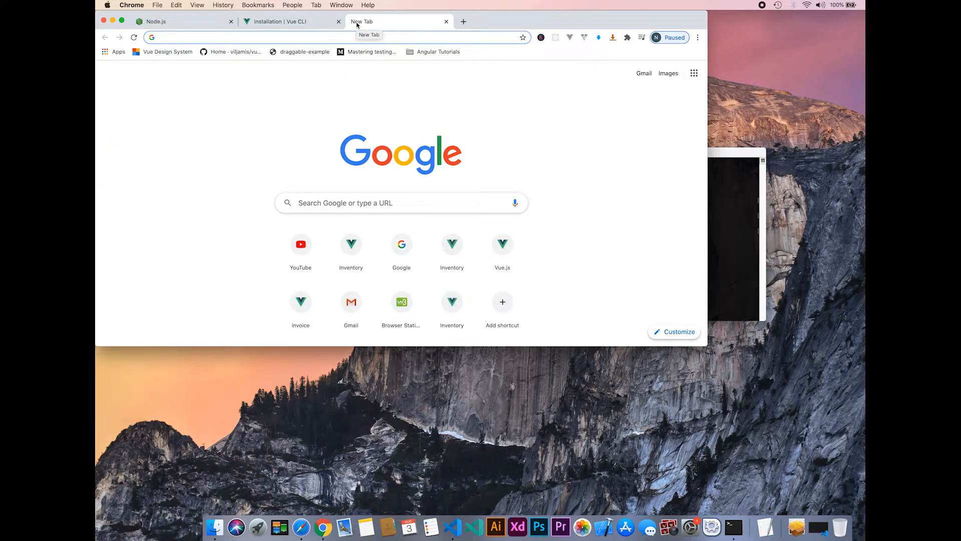
text(veuej)
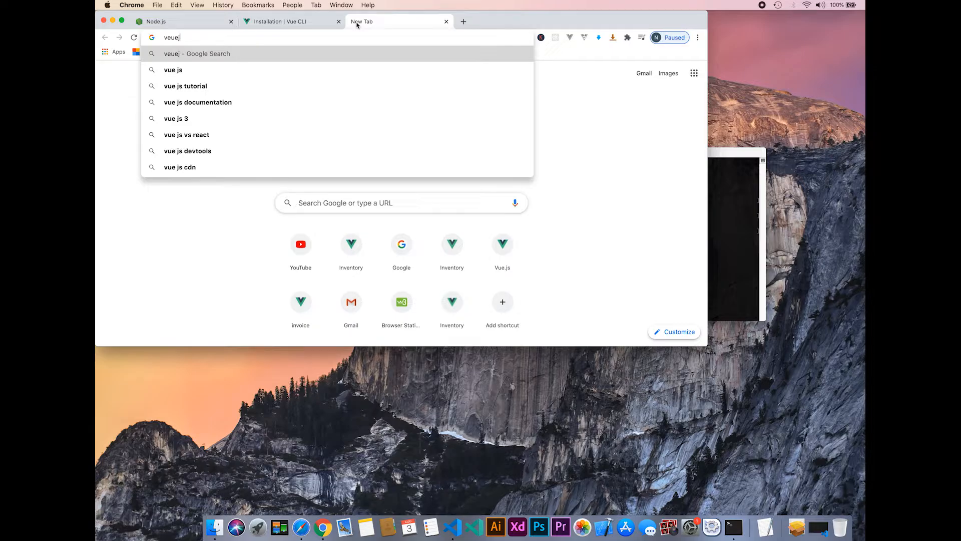
text(vuejs de)
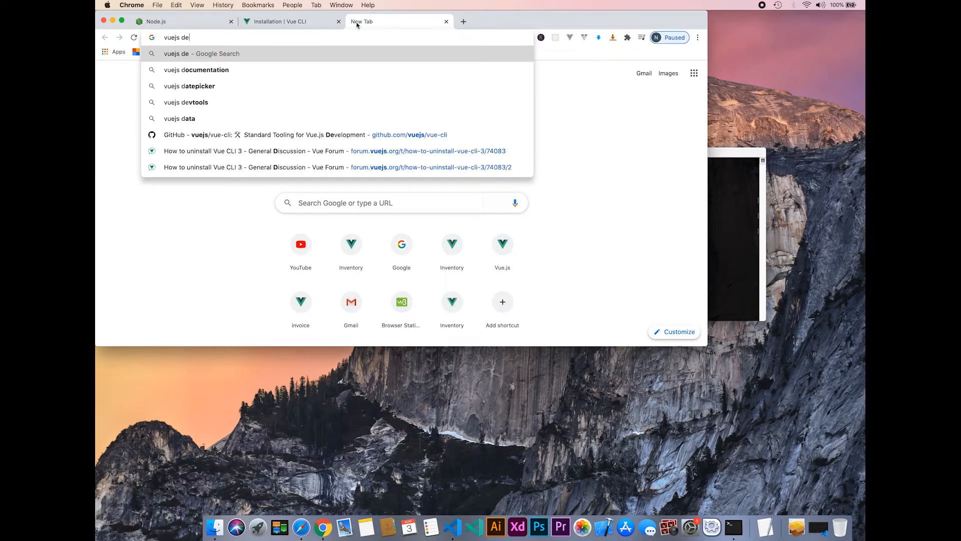
click(186, 102)
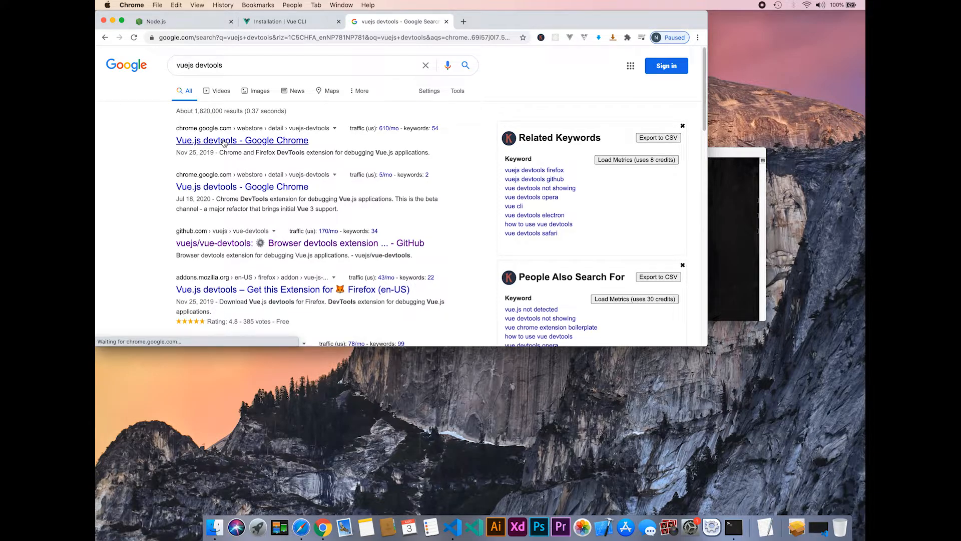
click(241, 140)
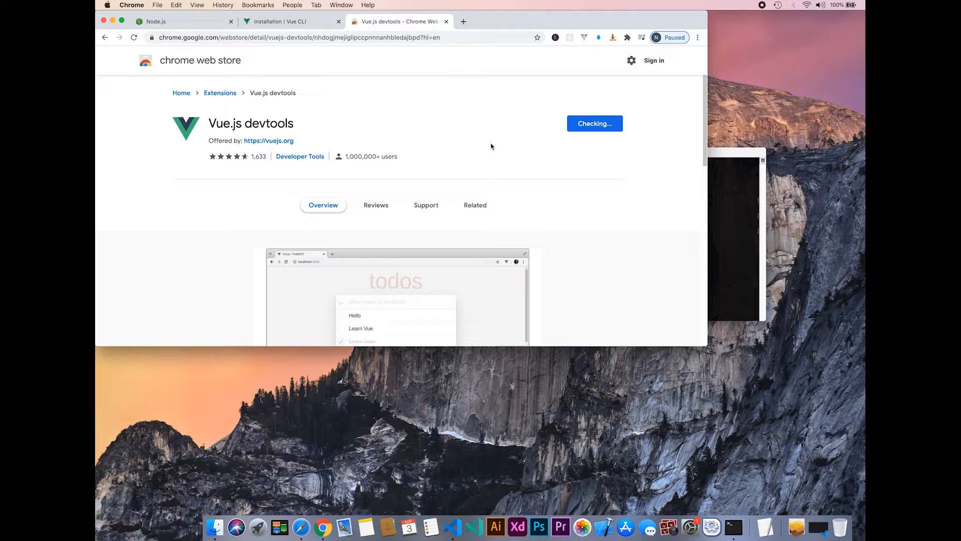
click(475, 205)
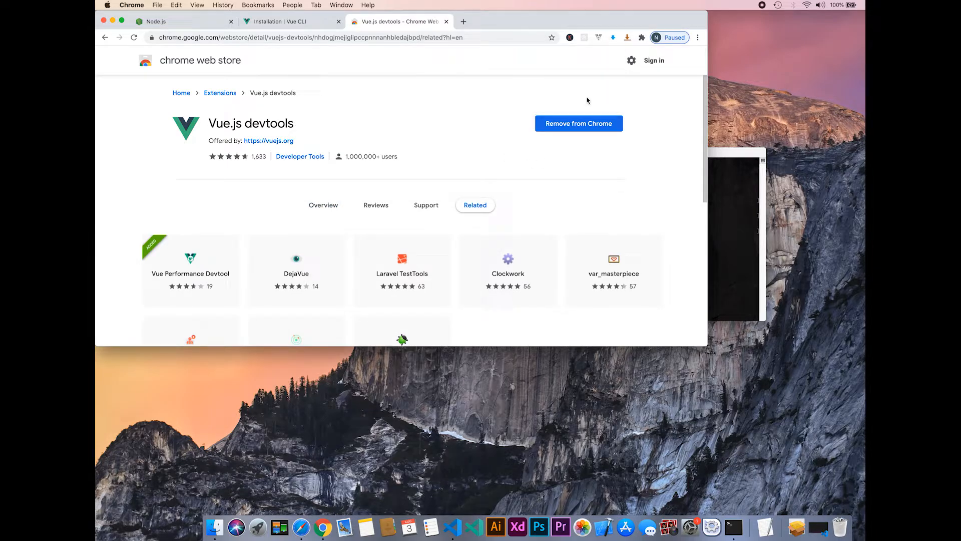
click(733, 527)
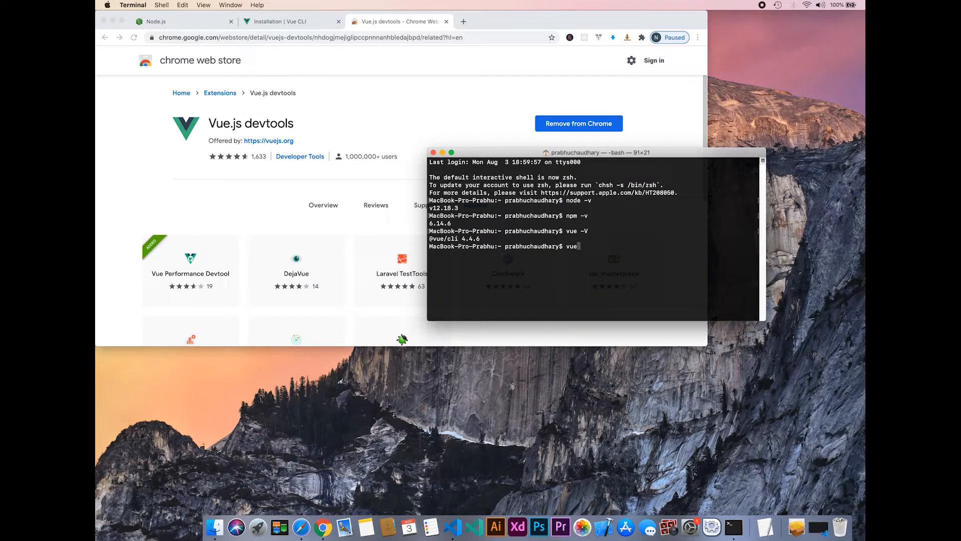
Run 'vue create vue-learn' and accept the default preset.
text(create)
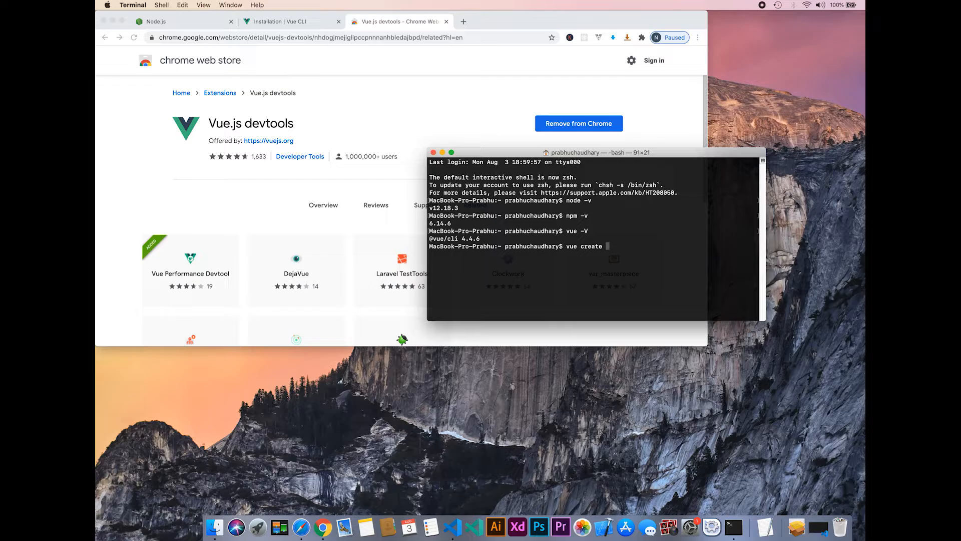
text(v)
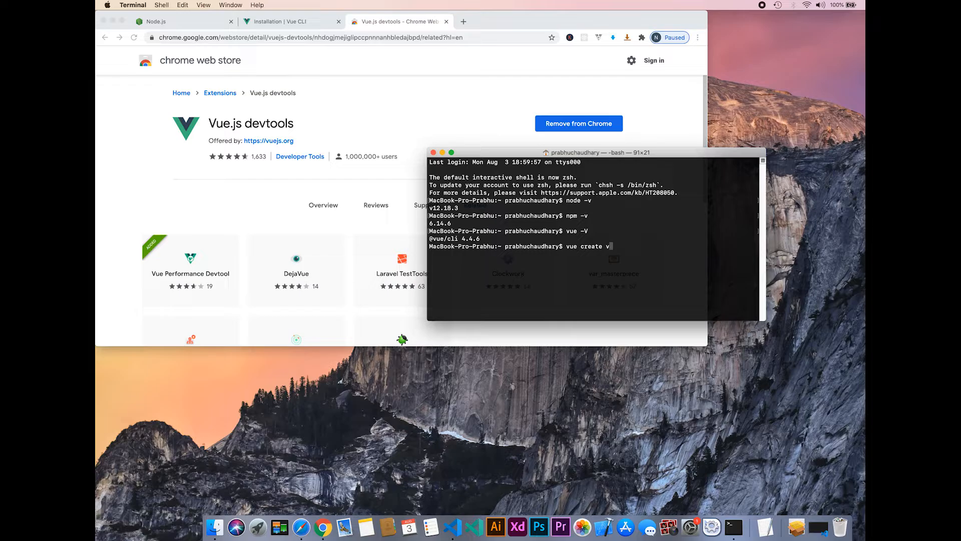
text(ue-learn)
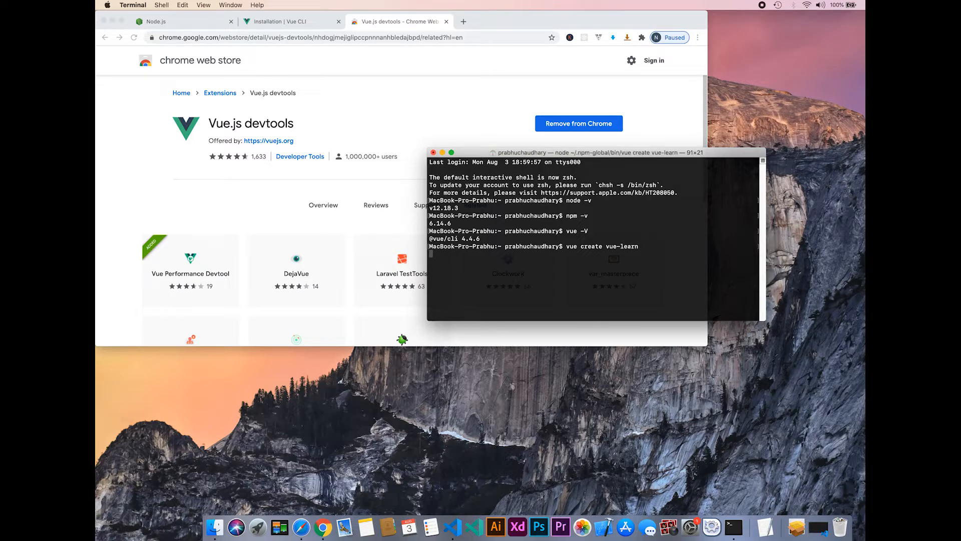
key(Return)
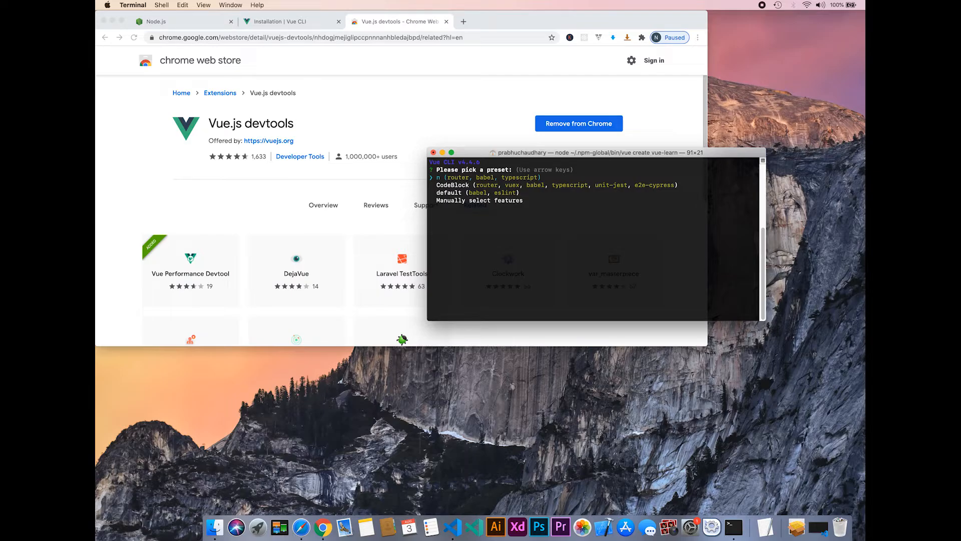
key(Return)
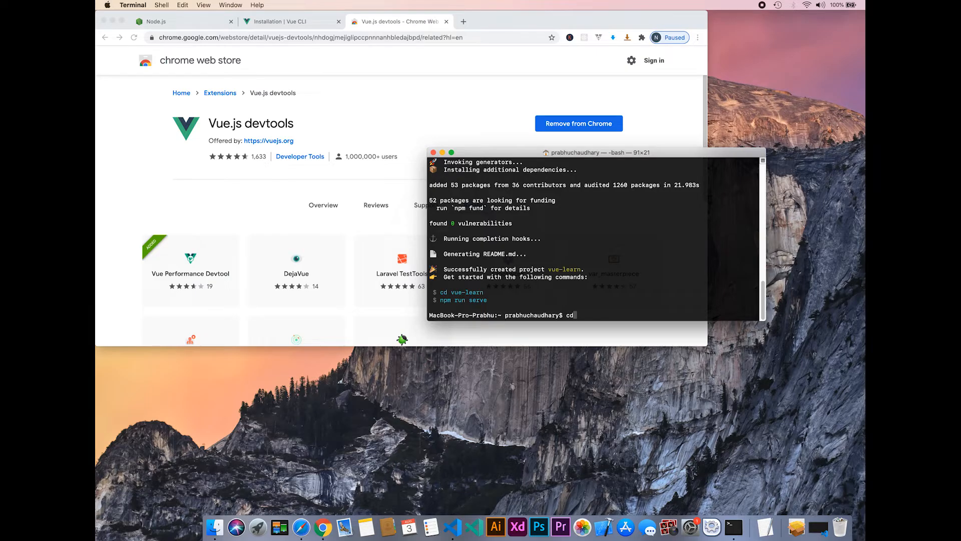
Run npm run serve inside vue-learn and enter localhost:8080 in a new Chrome tab.
text(vue-)
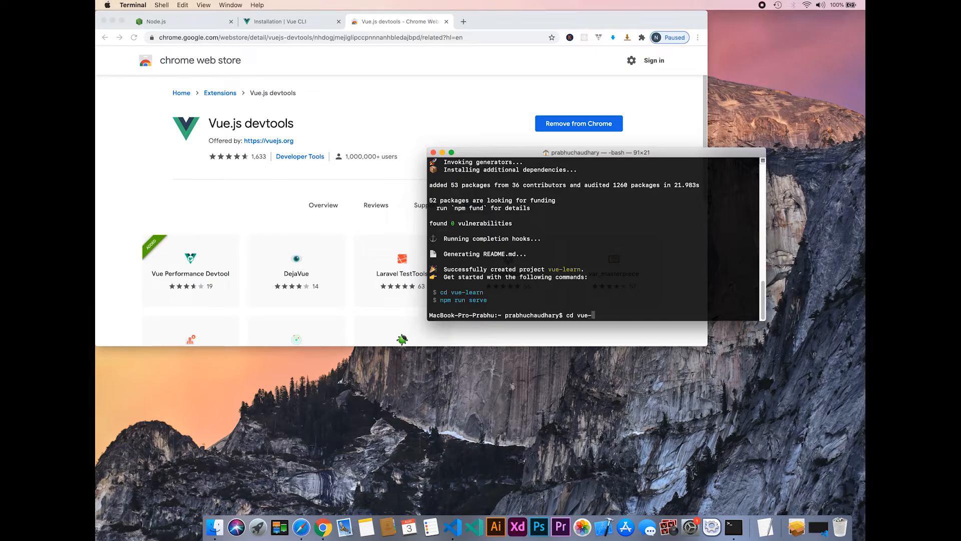
key(Return)
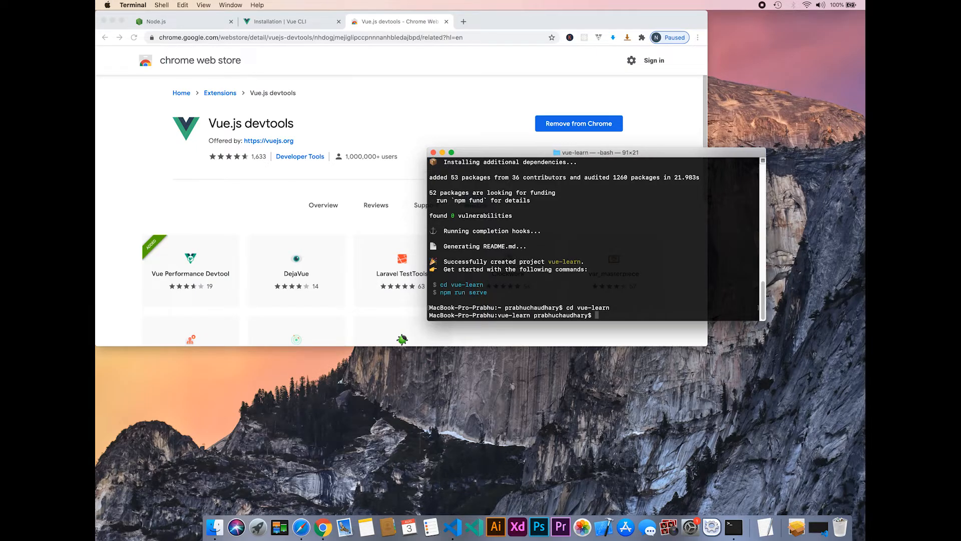
text(npm run)
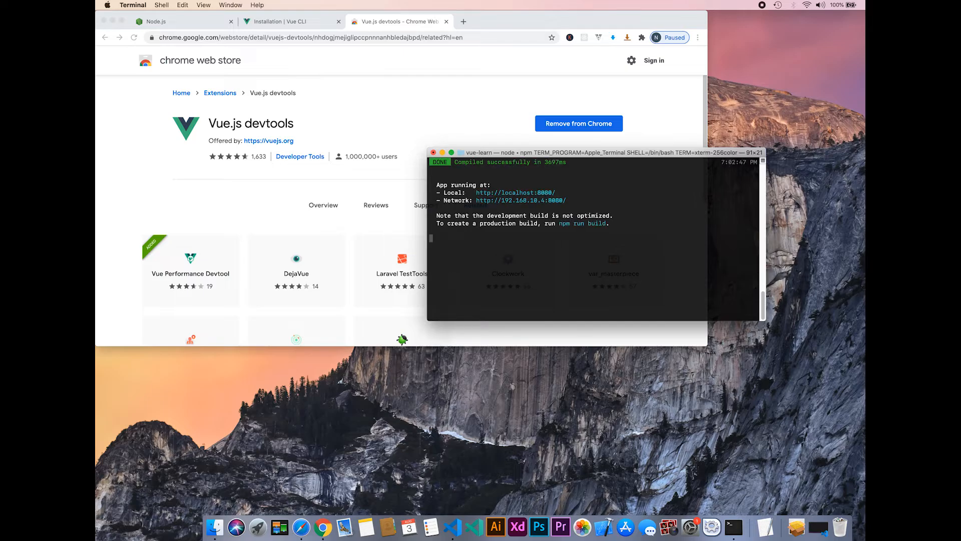
click(571, 21)
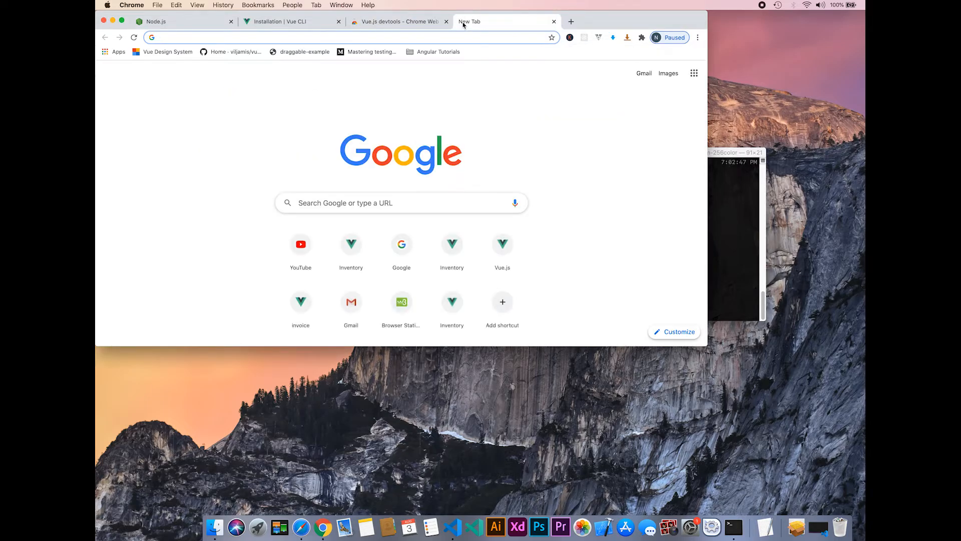
text(localhost:8080)
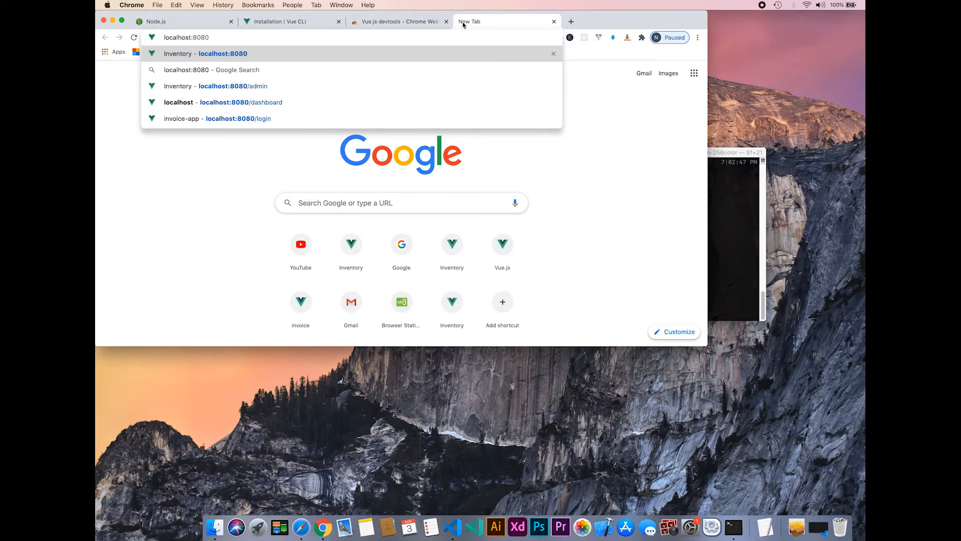